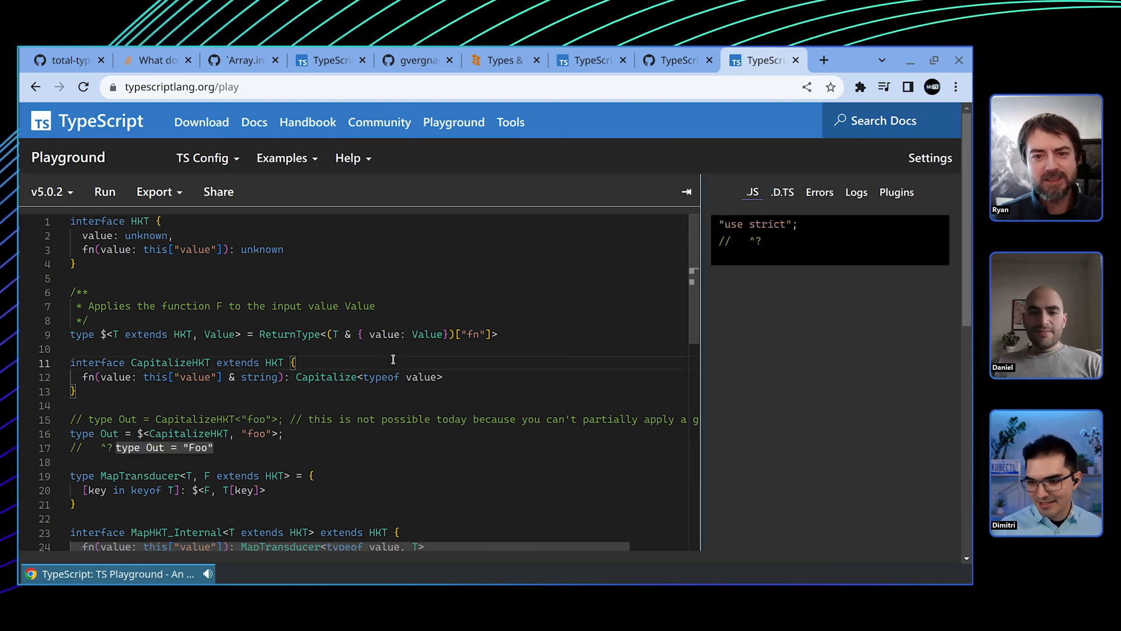
Add the example type X = ReturnType<(arg1: never) => 1> at the end of the file.
{"action": "scroll", "scroll_direction": "down", "scroll_amount": 3}
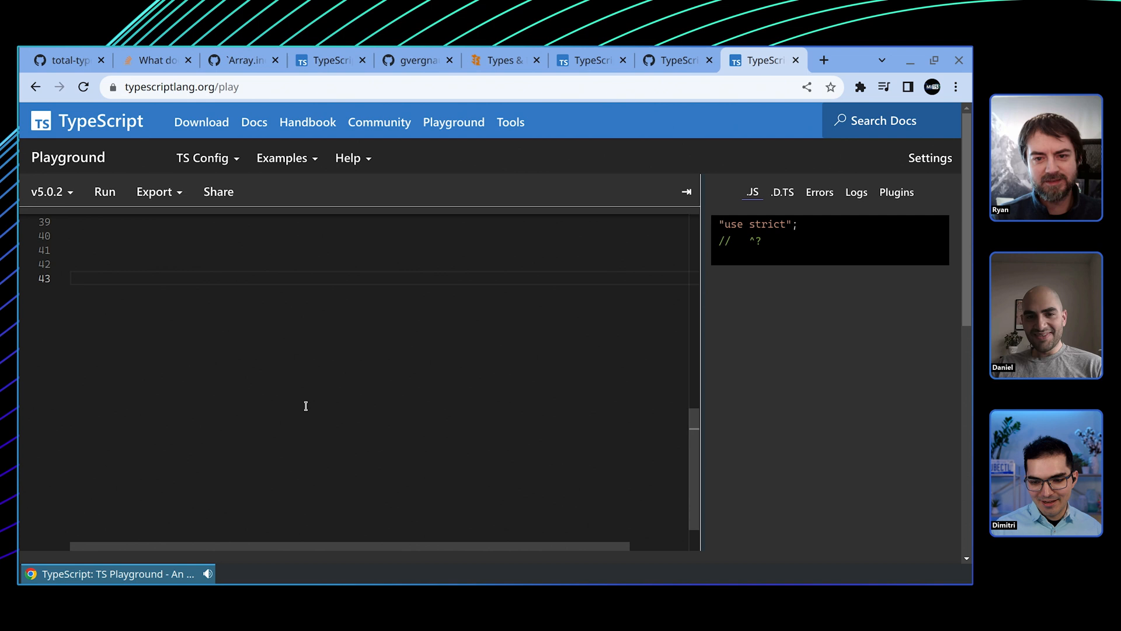
{"action": "type", "text": "type X = ReturnType<(arg1: never) => 1>;"}
{"action": "type", "text": "//   ^?"}
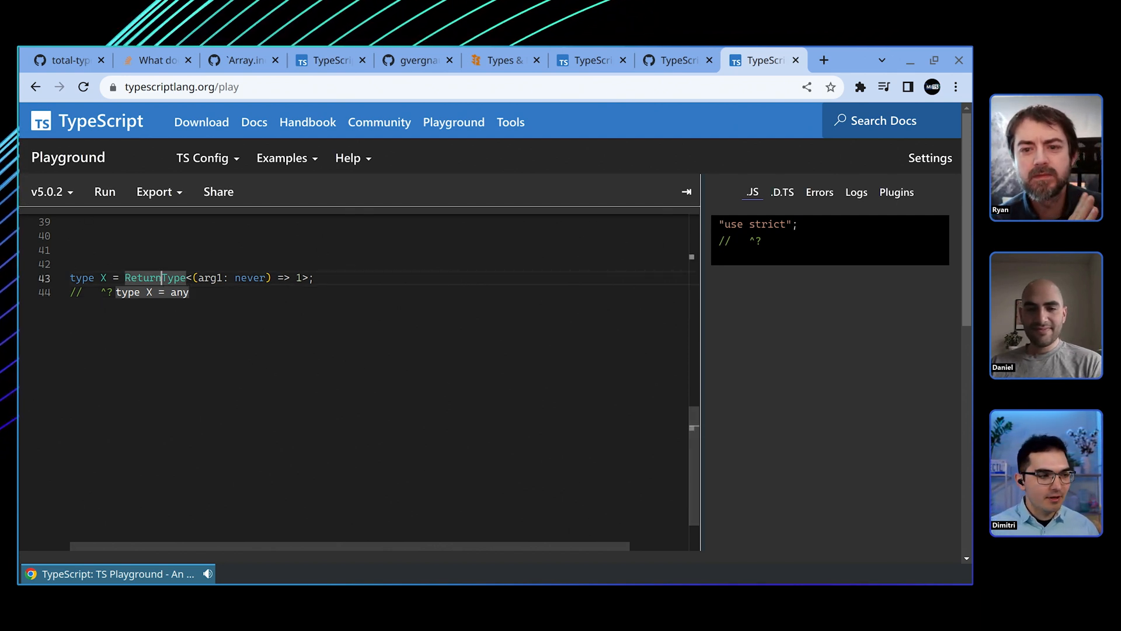
{"action": "left_click", "coordinate": [217, 192]}
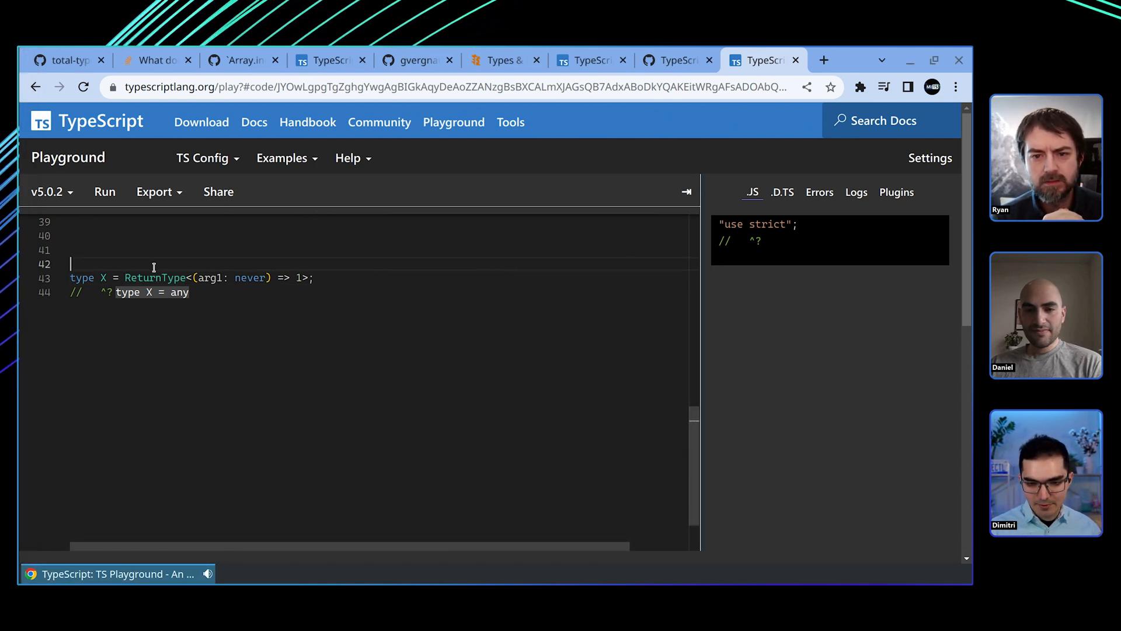
Define a local ReturnType<T> alias using infer R above the X example and highlight it.
{"action": "type", "text": "type ReturnType<T extends (...args: any) => any> = T extends (...args: any) => infer R ? R : any;"}
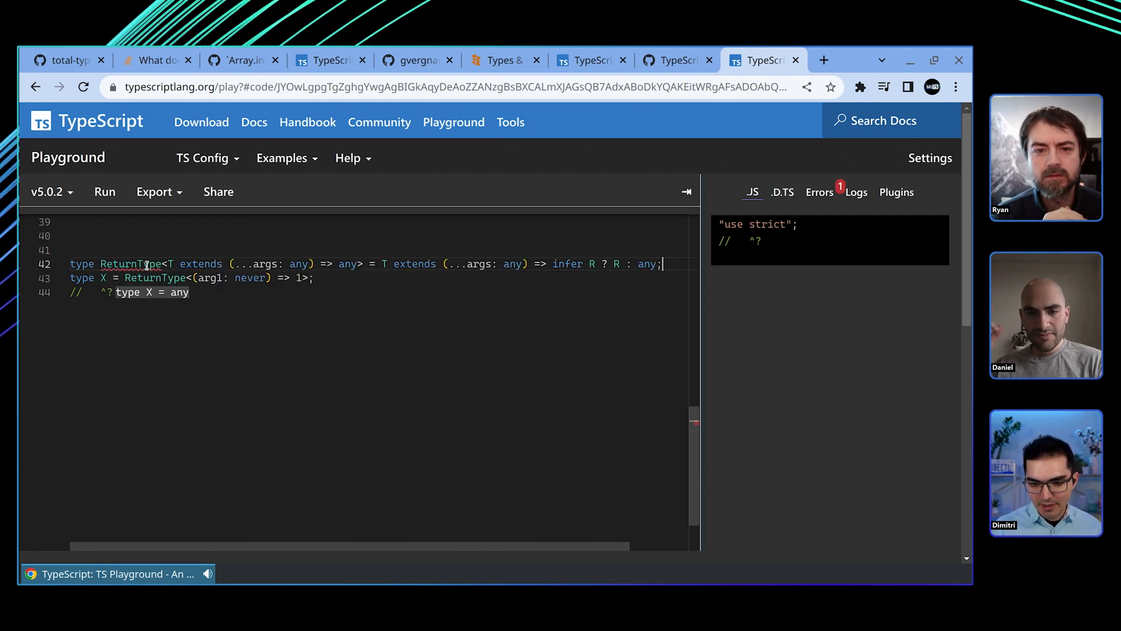
{"action": "double_click", "coordinate": [133, 264]}
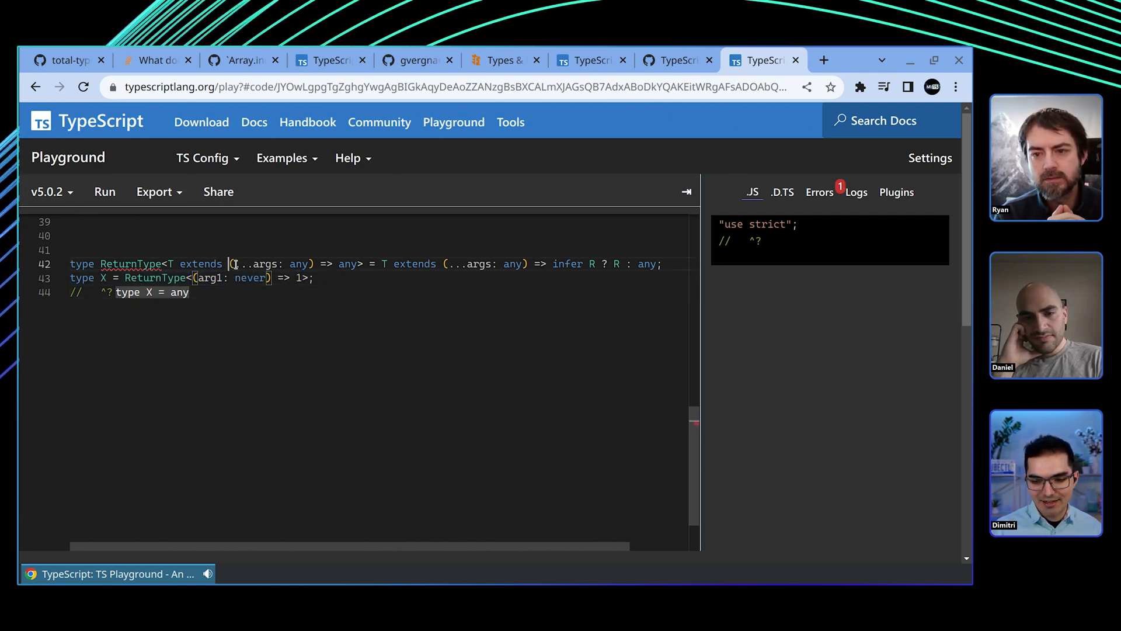
{"action": "left_click_drag", "start_coordinate": [382, 264], "coordinate": [525, 264]}
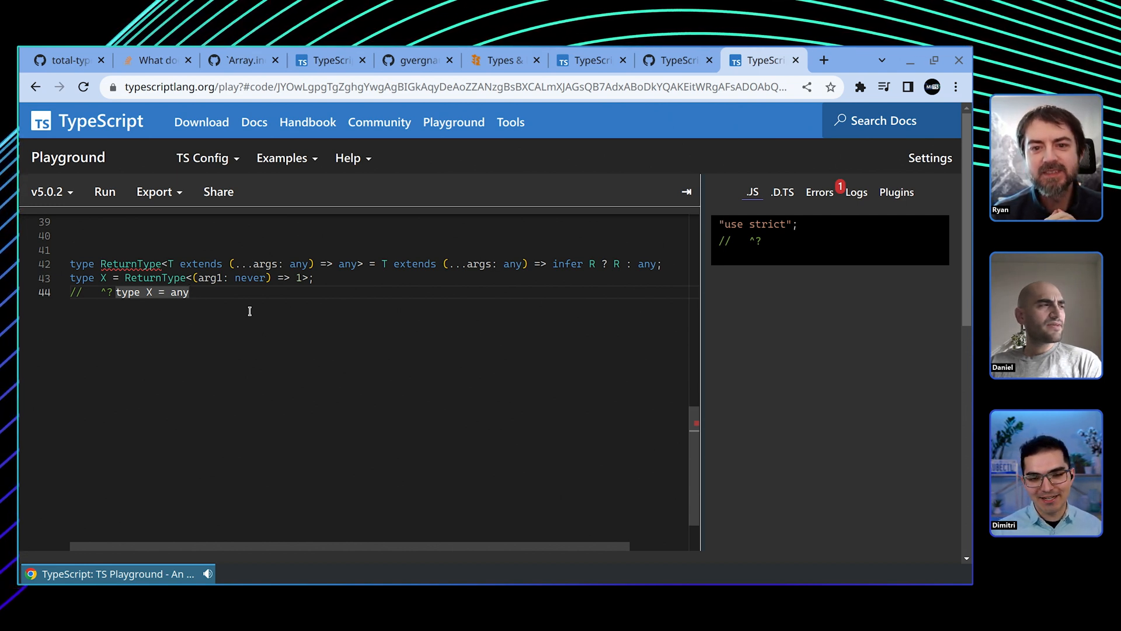
{"action": "left_click_drag", "start_coordinate": [70, 249], "coordinate": [189, 292]}
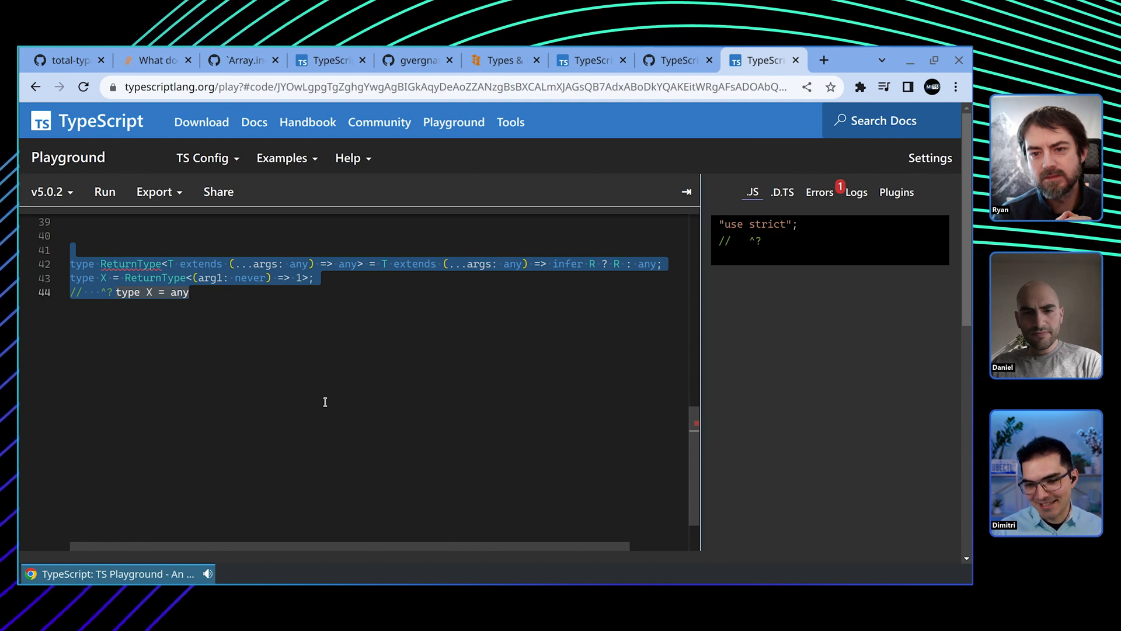
Switch to the GitHub issue #26255 'Array.includes type is too narrow'.
{"action": "left_click", "coordinate": [243, 60]}
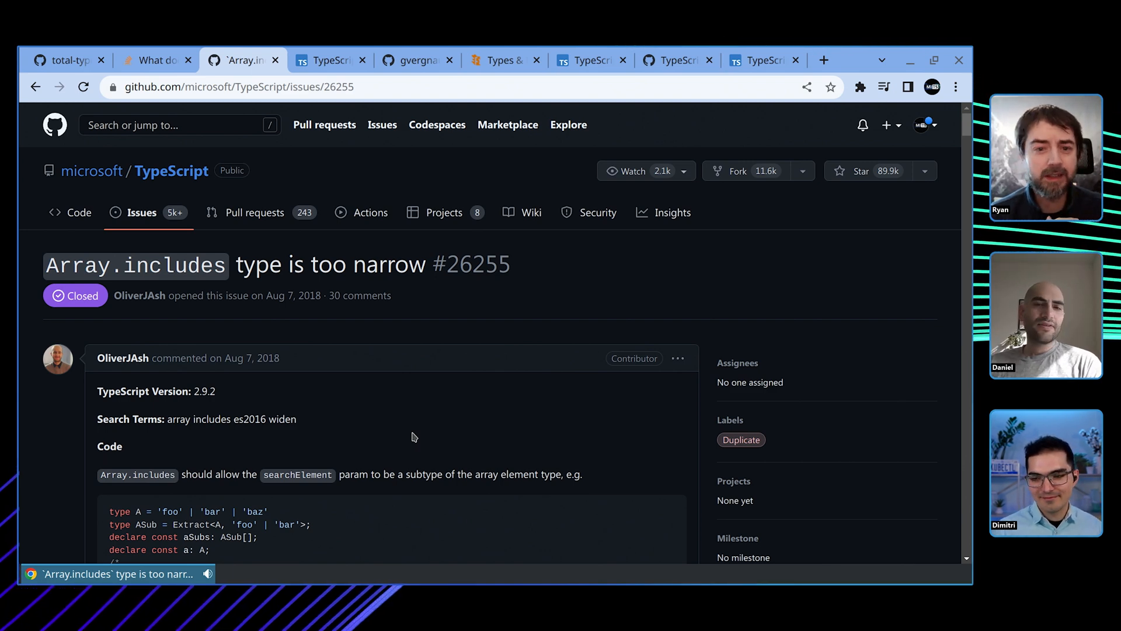
Switch to Flow's Types & Expressions docs on soundness and completeness.
{"action": "left_click", "coordinate": [502, 60]}
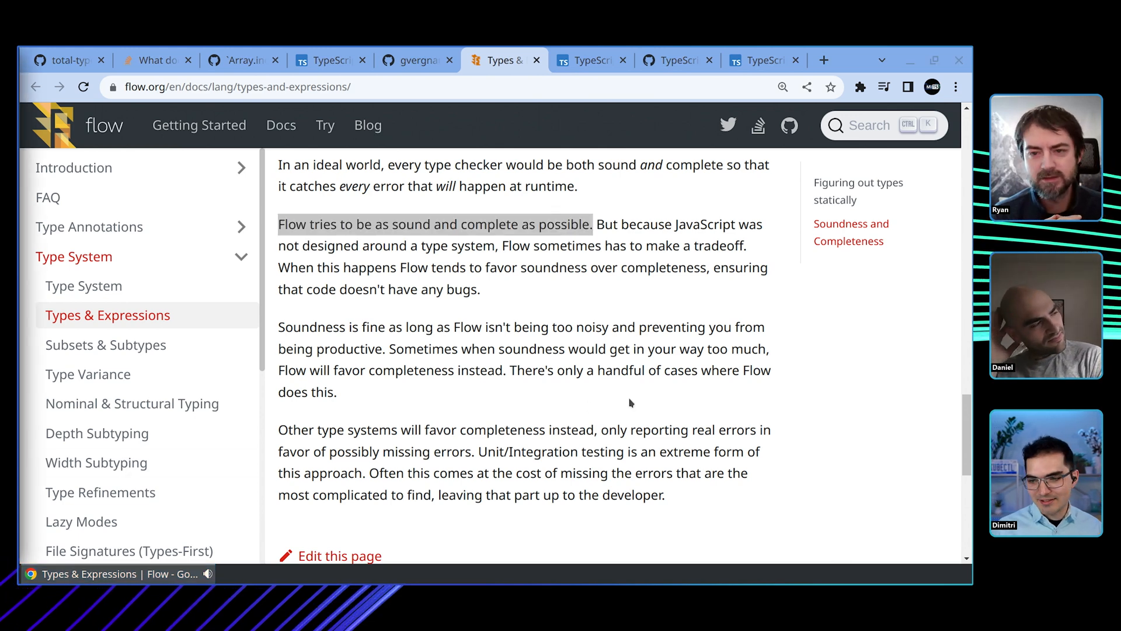
Return to the TypeScript Playground showing (...x: never[]) => unknown.
{"action": "left_click", "coordinate": [762, 60]}
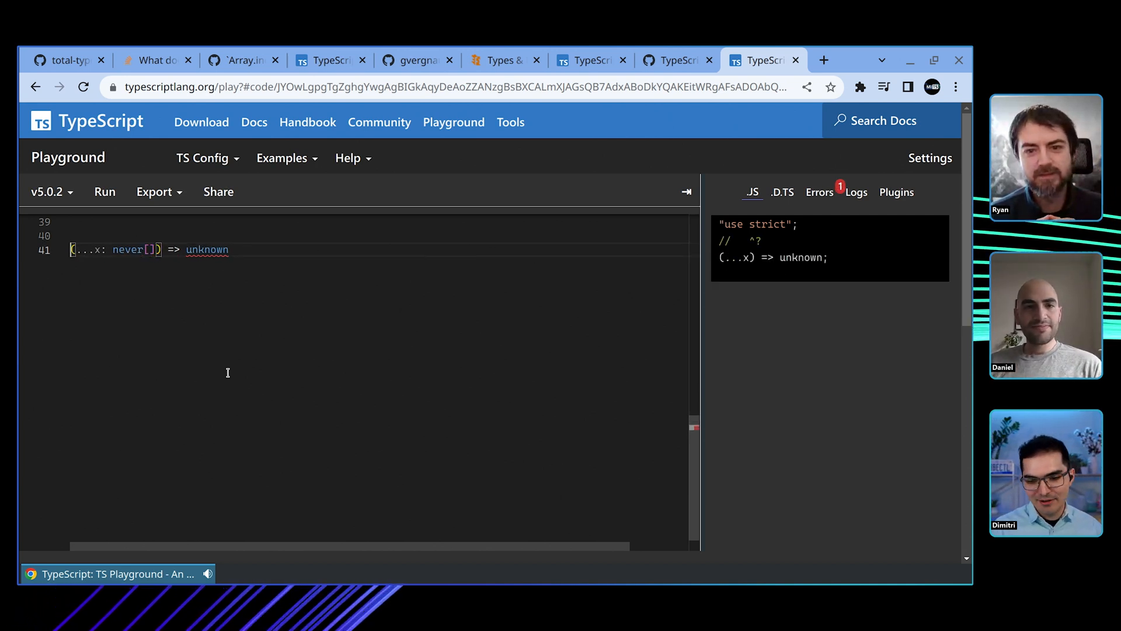
Turn the expression into the alias type X = (...x: never[]) => unknown.
{"action": "type", "text": "cost"}
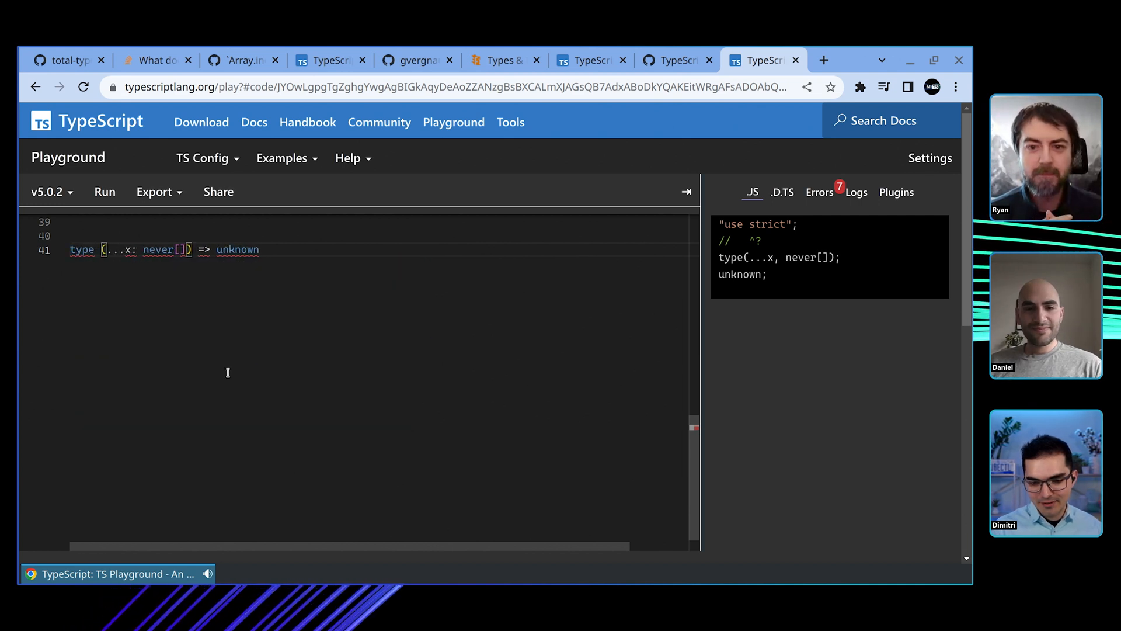
{"action": "type", "text": "X ="}
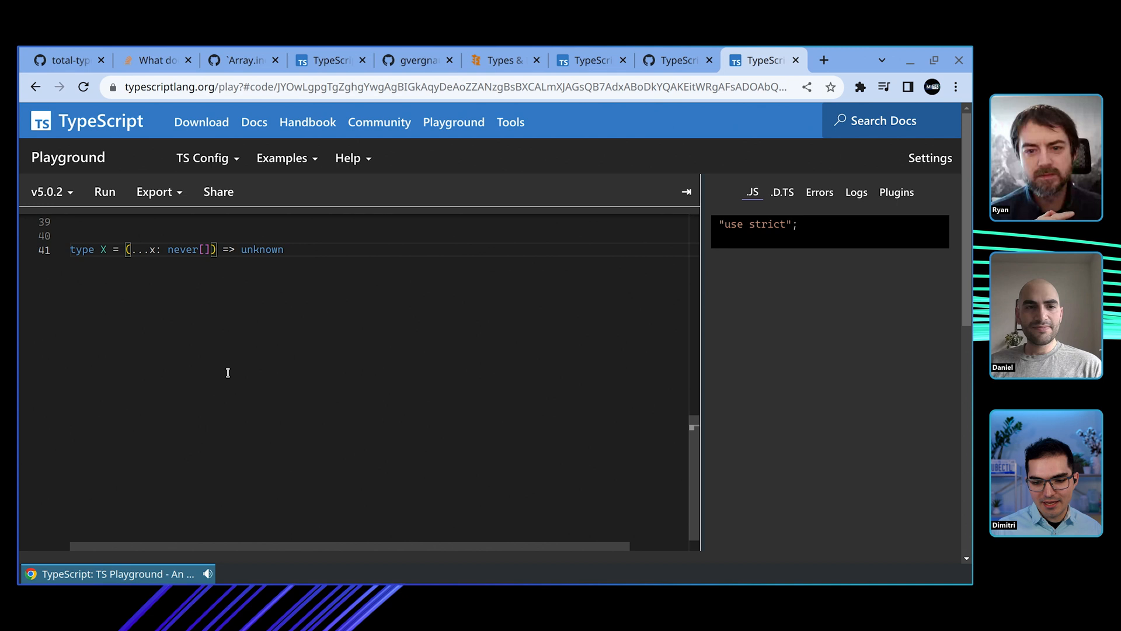
{"action": "double_click", "coordinate": [262, 249]}
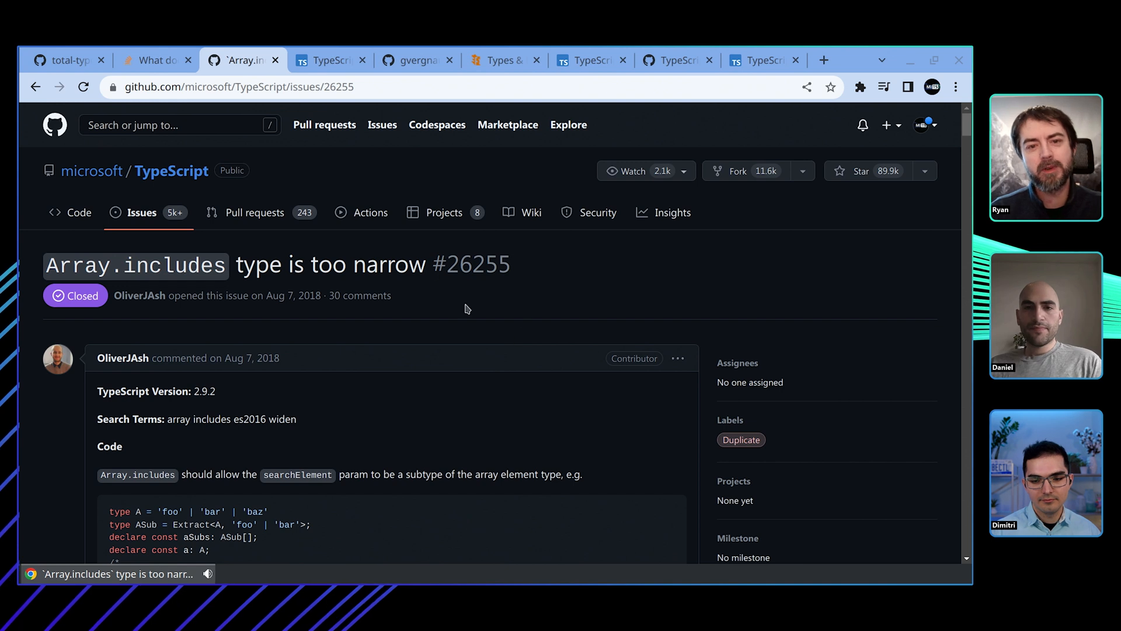
{"action": "mouse_move", "coordinate": [491, 321]}
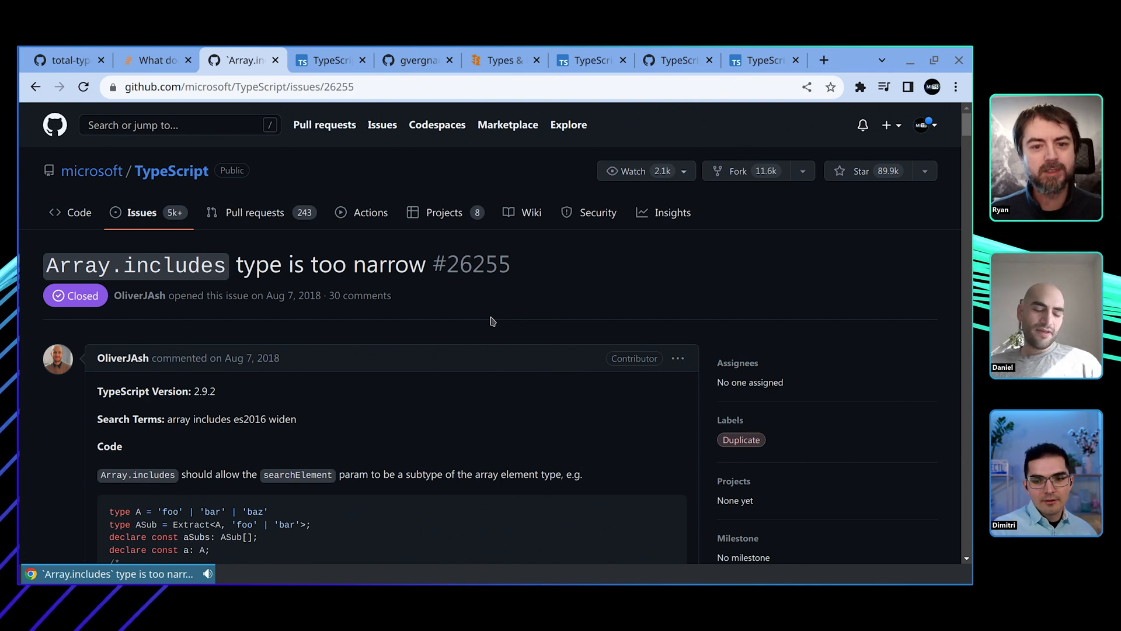
{"action": "left_click", "coordinate": [761, 60]}
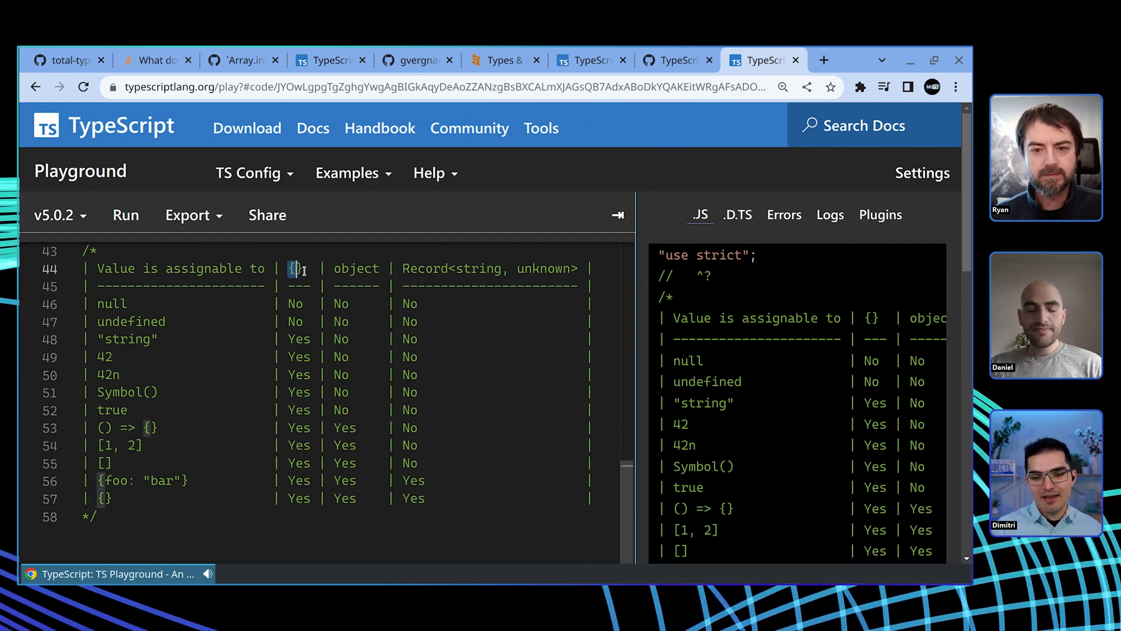
Highlight the object column header in the assignability comment table.
{"action": "double_click", "coordinate": [356, 268]}
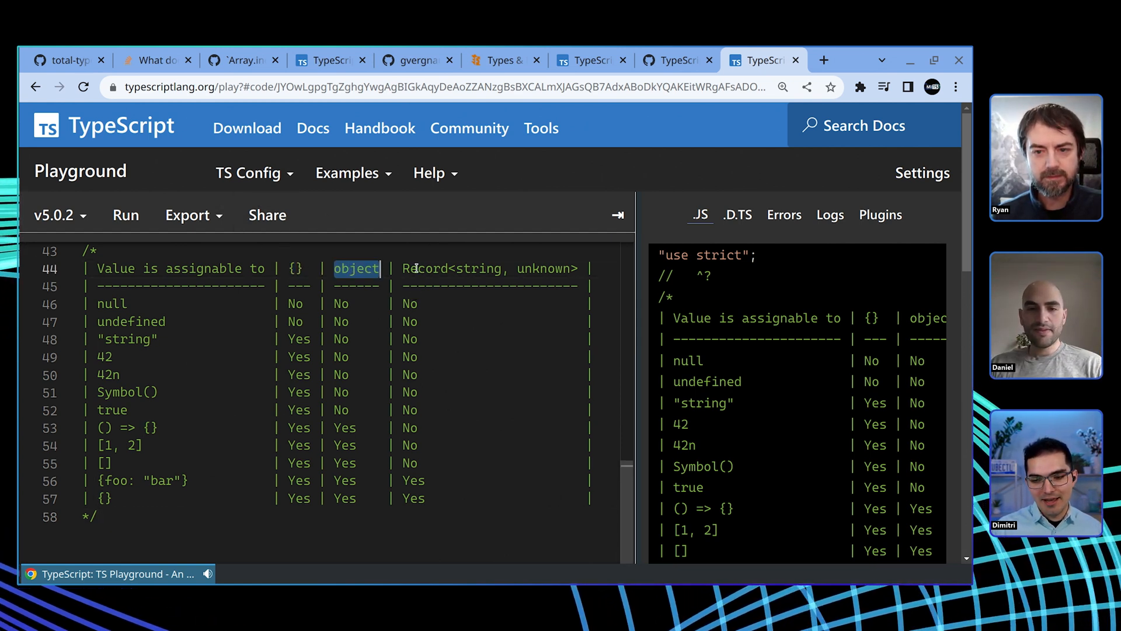